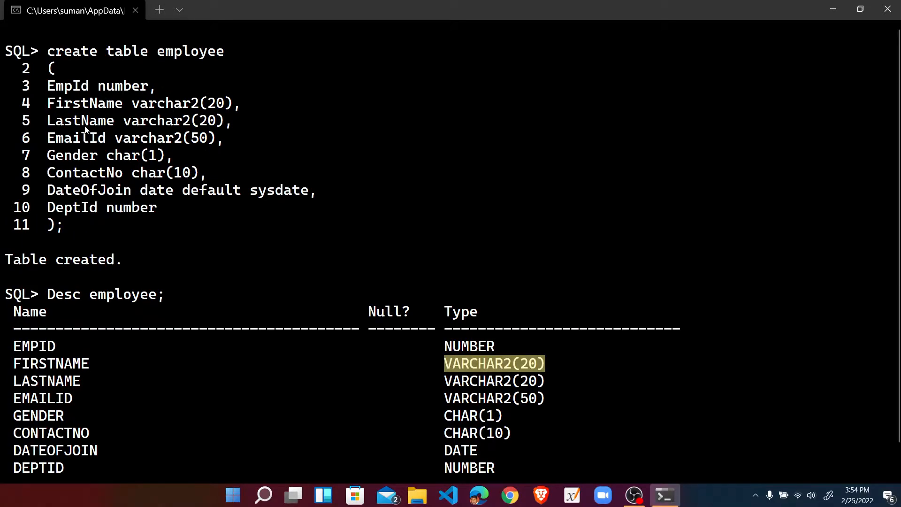
{"action": "mouse_move", "coordinate": [236, 123]}
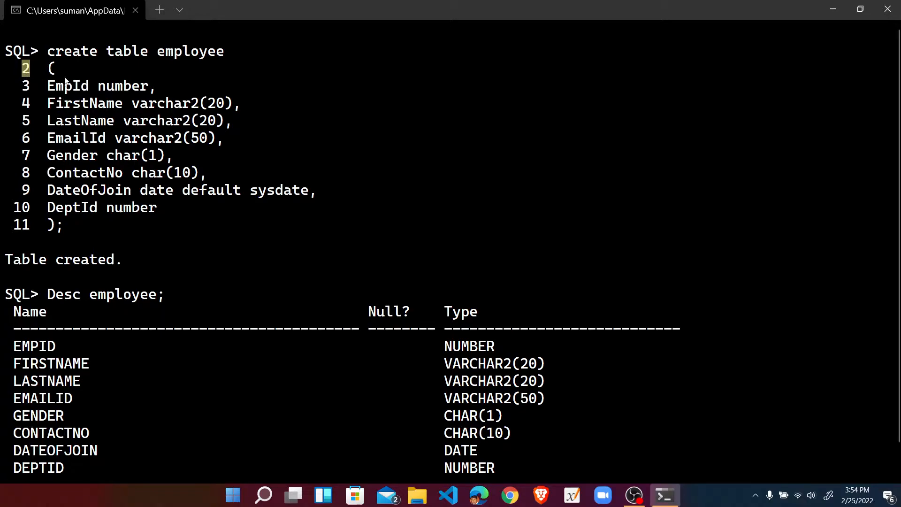
- Begin 'create table testsample (' then abandon it and start typing cl at the prompt
{"action": "scroll", "scroll_direction": "down", "scroll_amount": 3}
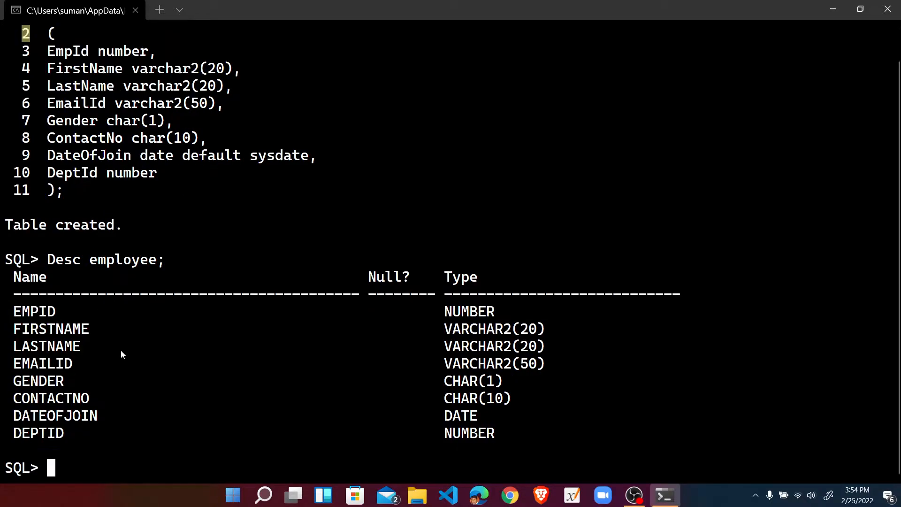
{"action": "mouse_move", "coordinate": [50, 467]}
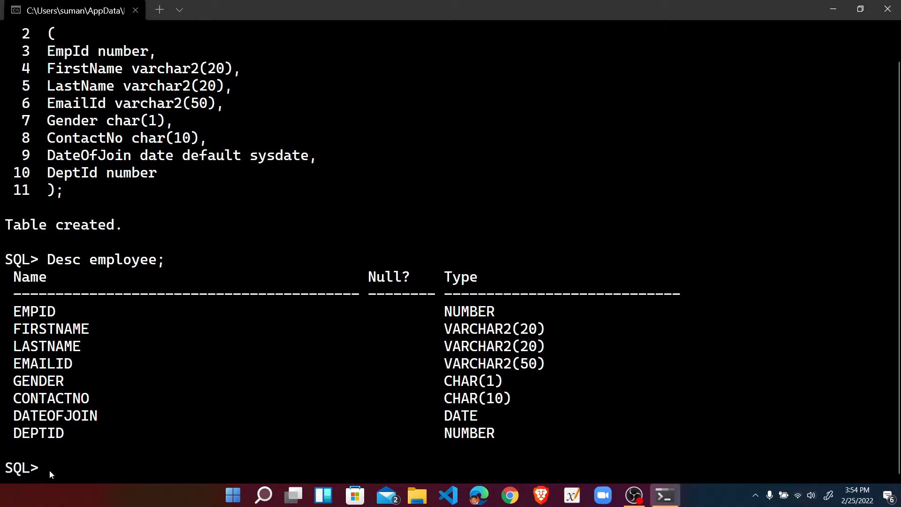
{"action": "type", "text": "create"}
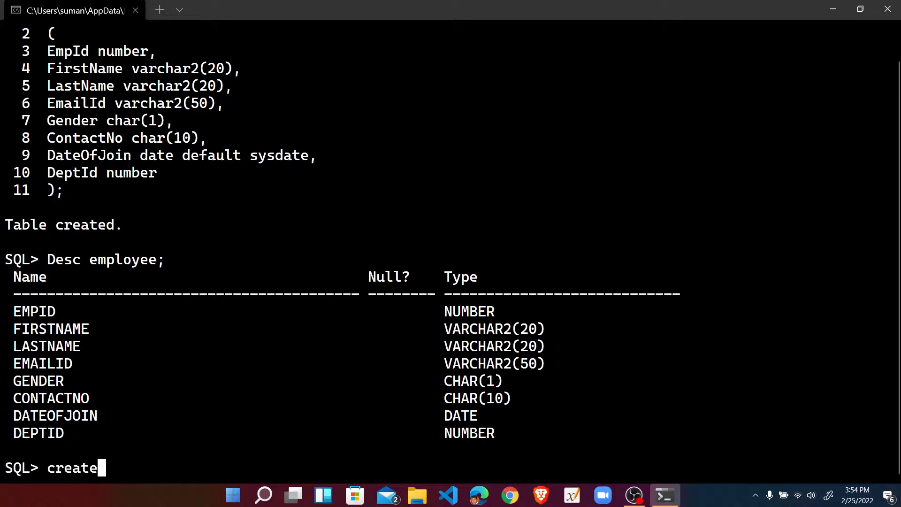
{"action": "type", "text": "tabl"}
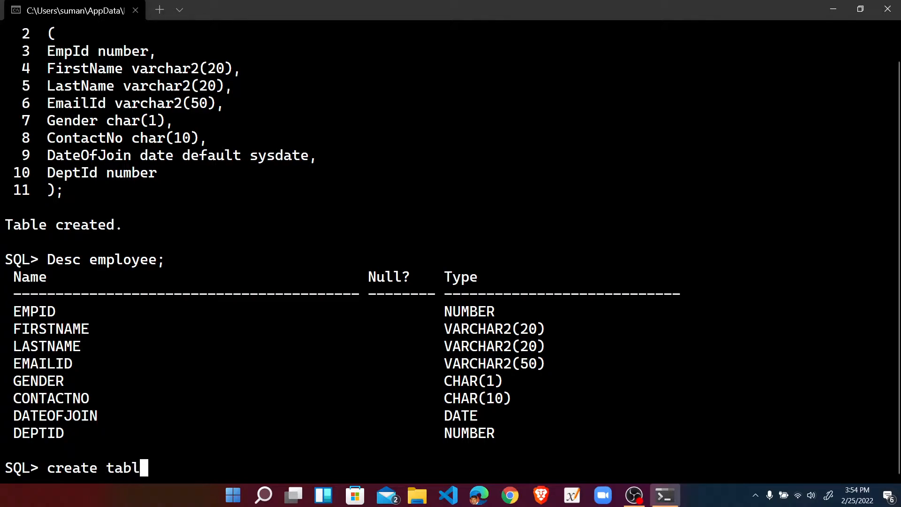
{"action": "type", "text": "e"}
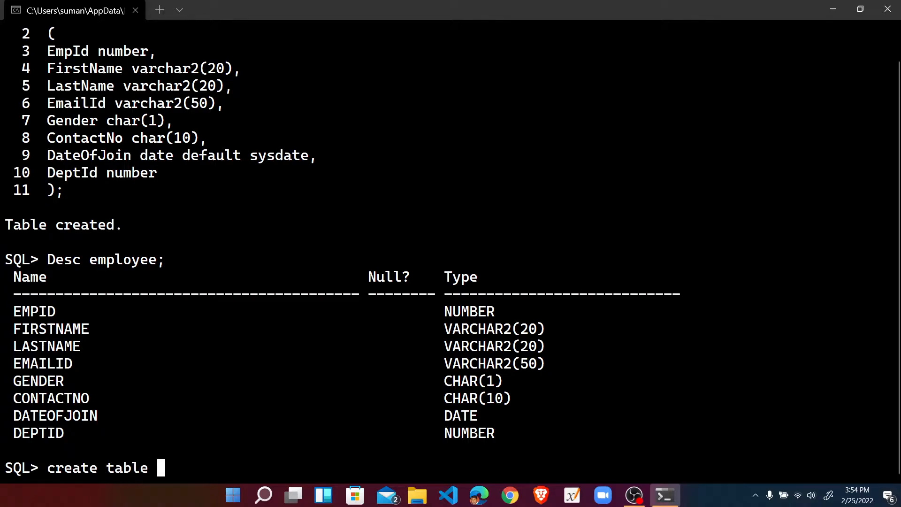
{"action": "type", "text": "testsam"}
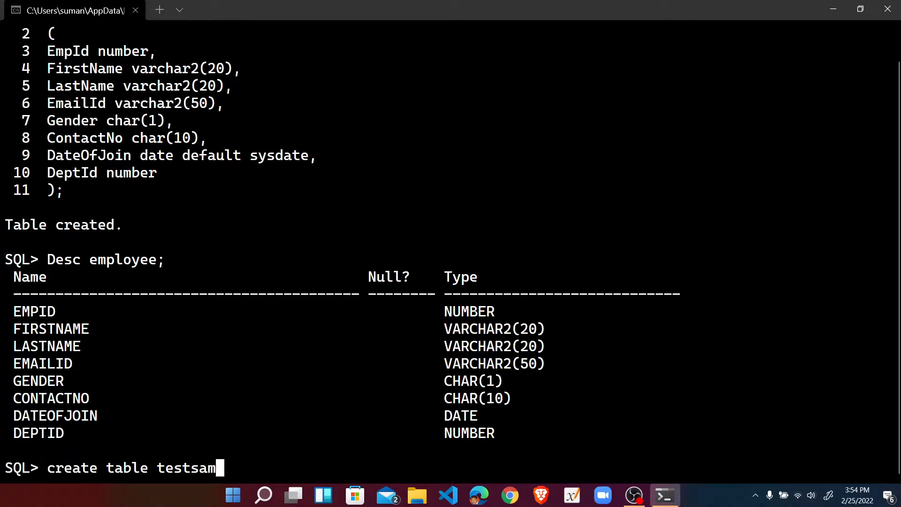
{"action": "type", "text": "ple"}
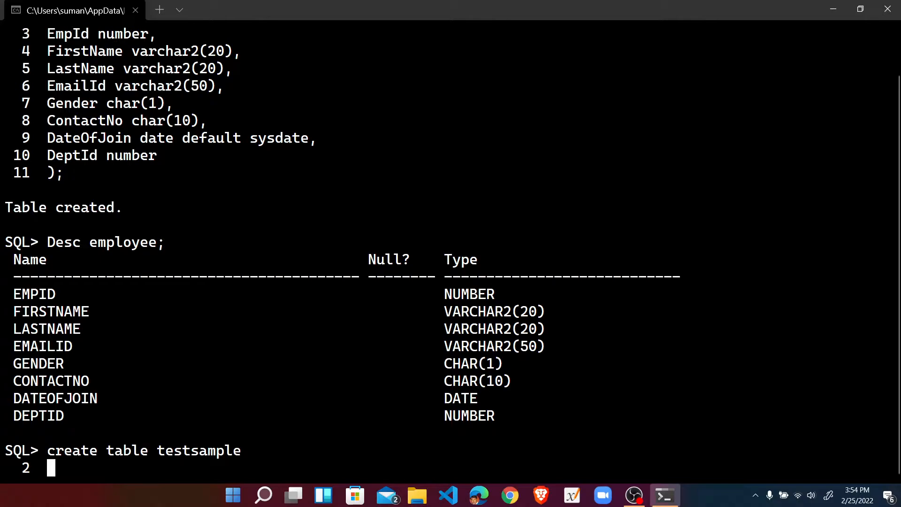
{"action": "type", "text": "("}
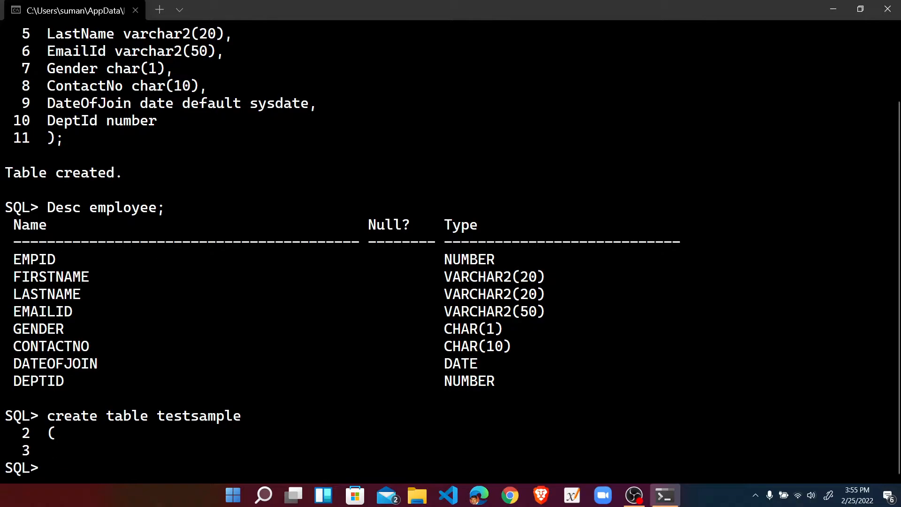
{"action": "type", "text": "cl"}
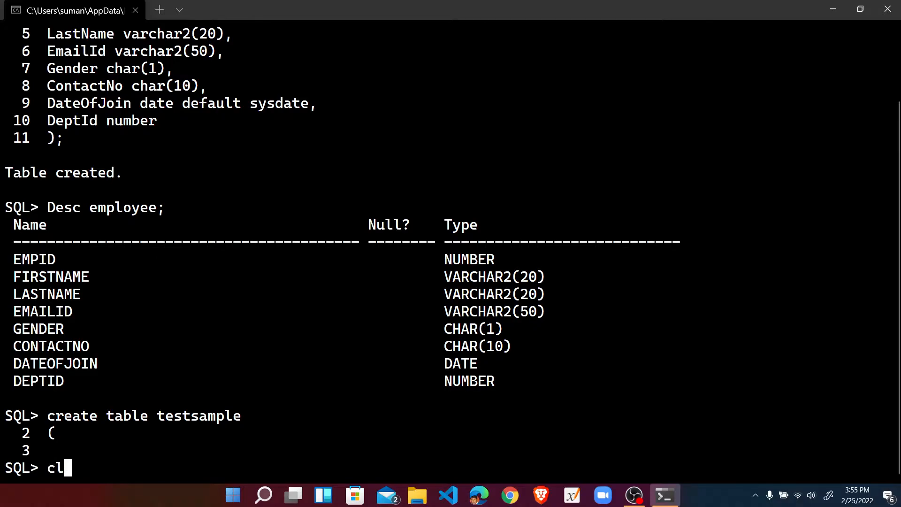
- Clear the screen and restart 'create table testsample (' on separate lines
{"action": "type", "text": "scr"}
{"action": "type", "text": "create tab"}
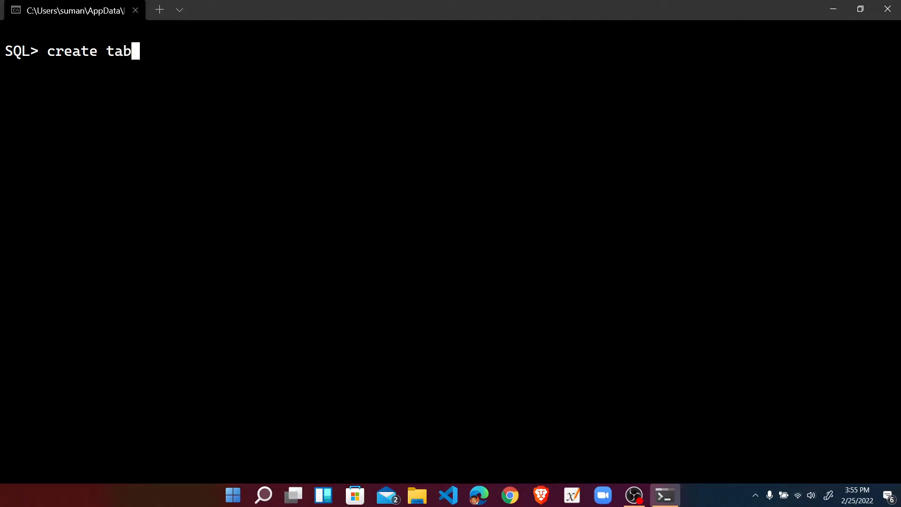
{"action": "type", "text": "le"}
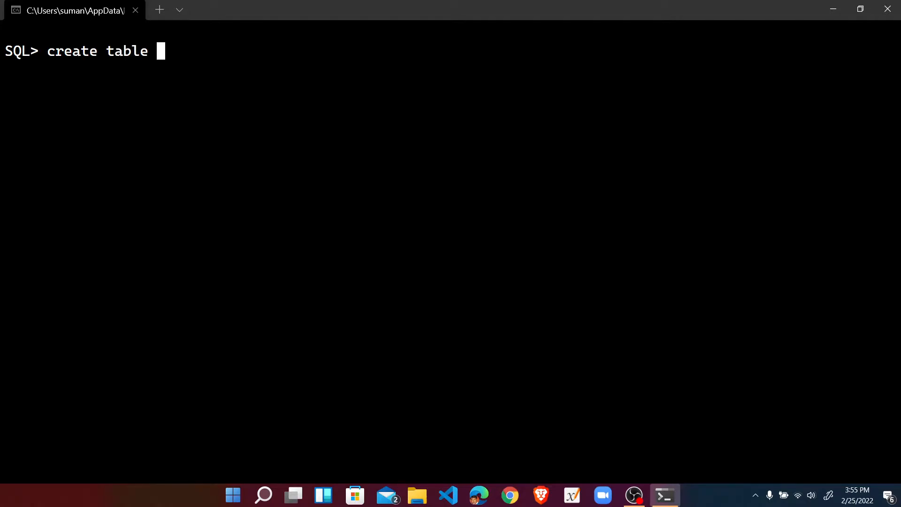
{"action": "type", "text": "testsa"}
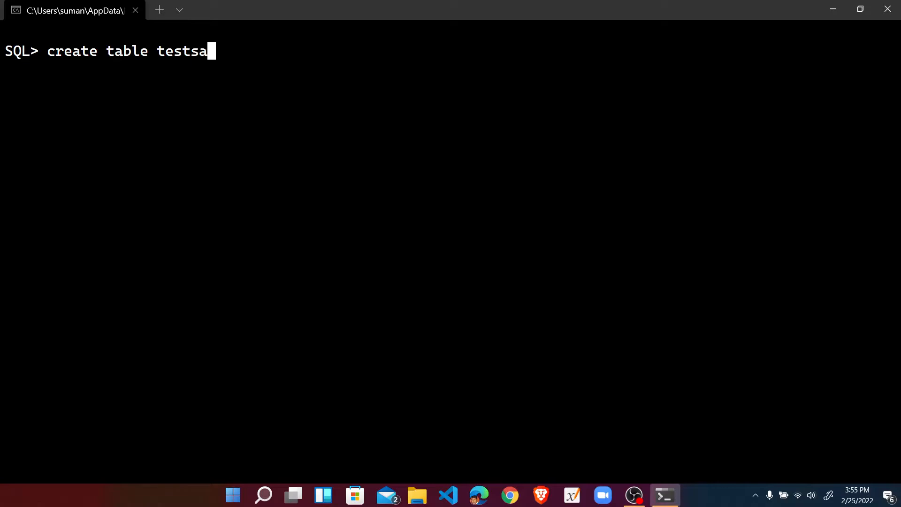
{"action": "type", "text": "mple"}
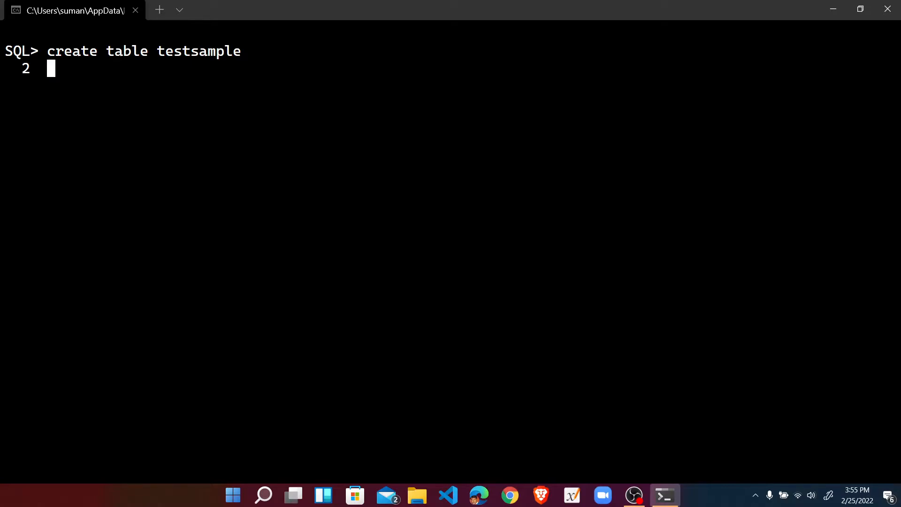
{"action": "type", "text": "("}
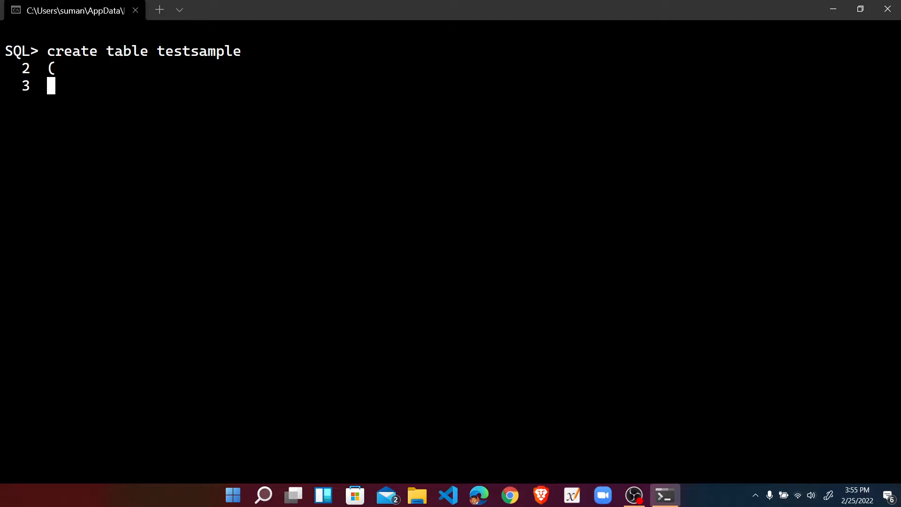
- Add the first column definition col1 number
{"action": "type", "text": "col"}
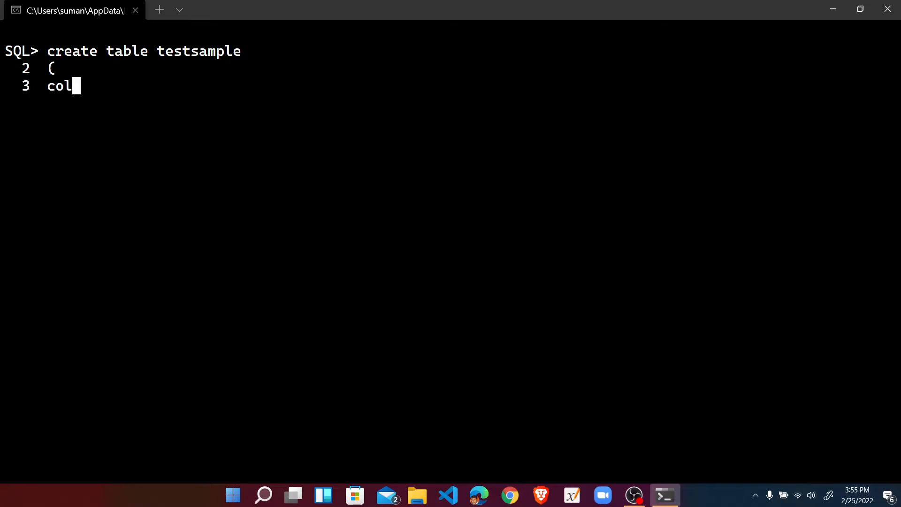
{"action": "type", "text": "i"}
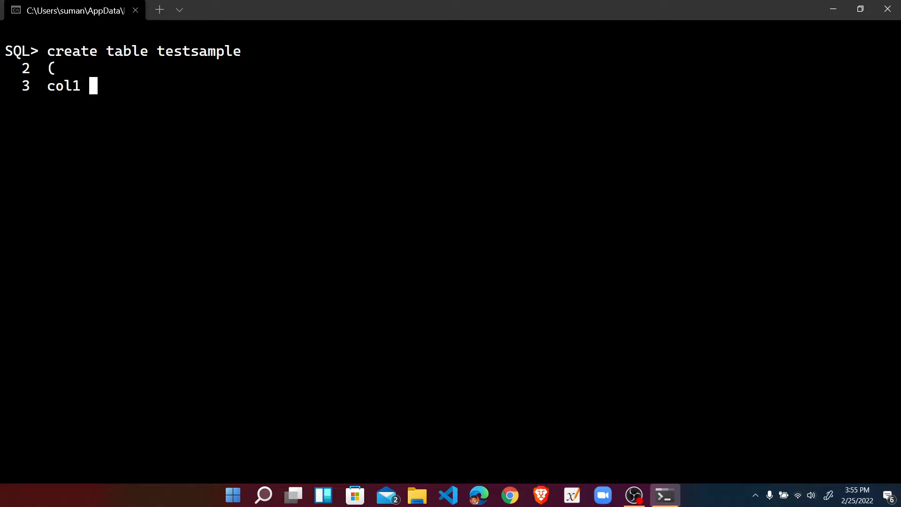
{"action": "type", "text": "num"}
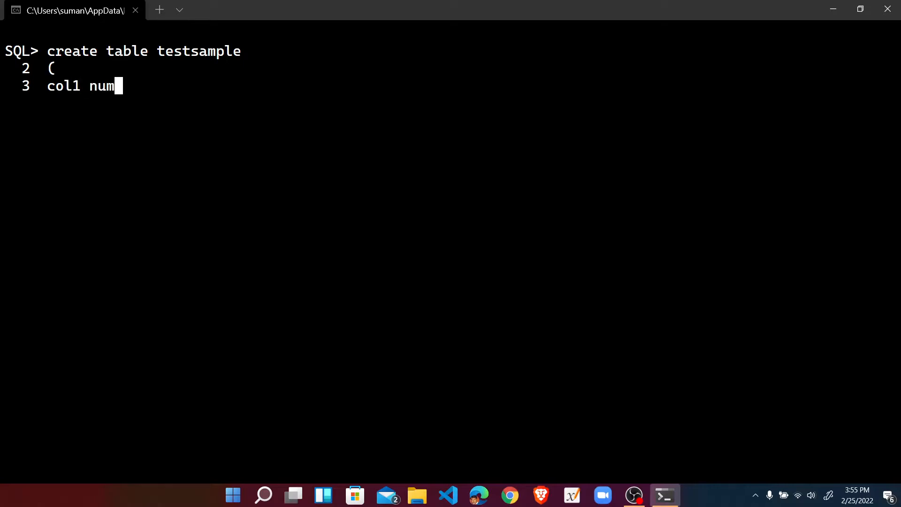
{"action": "type", "text": "ber"}
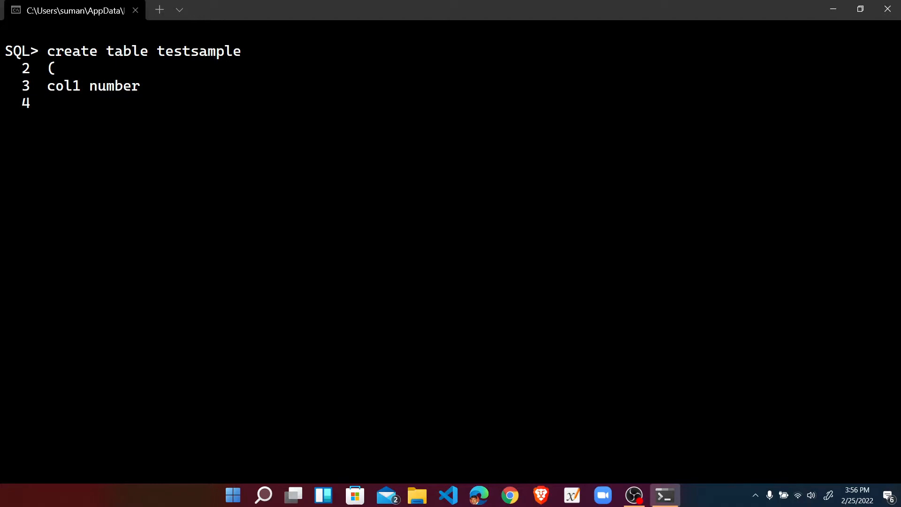
- Add the second column definition col2 varchar(10, with a trailing comma
{"action": "type", "text": "col2"}
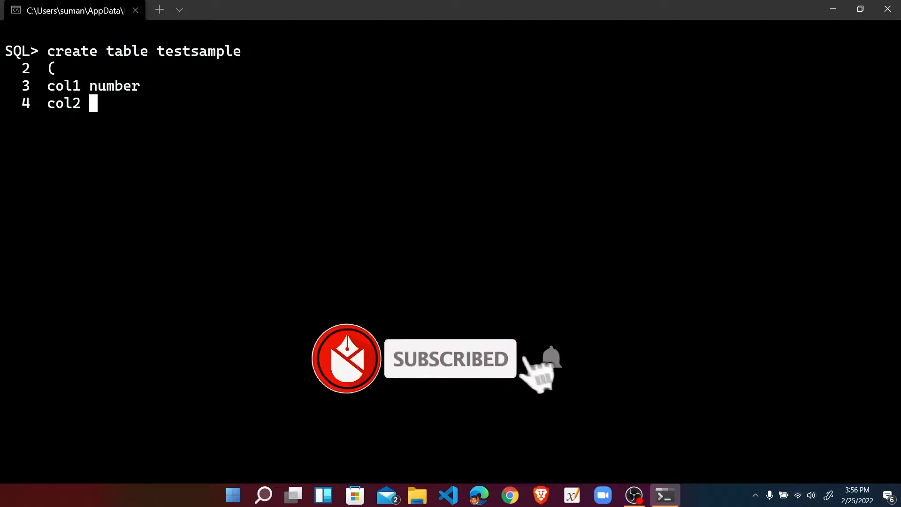
{"action": "type", "text": "varch"}
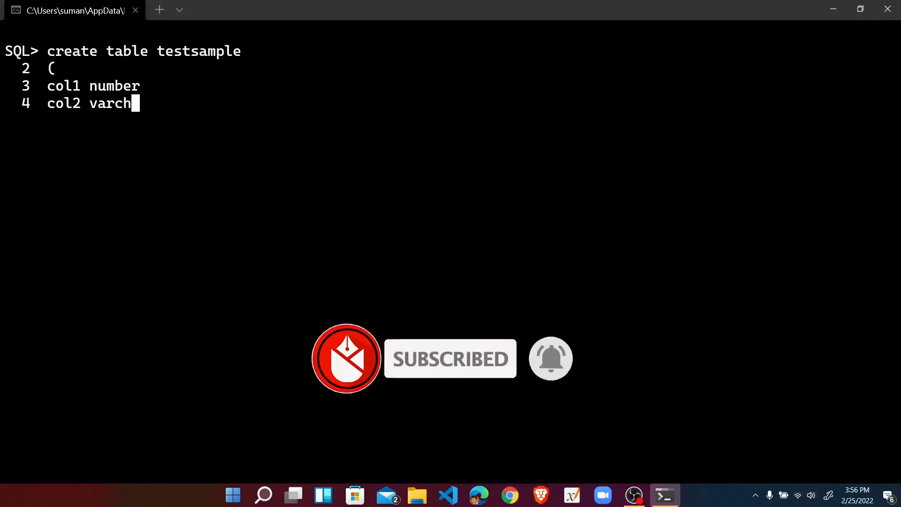
{"action": "type", "text": "ar("}
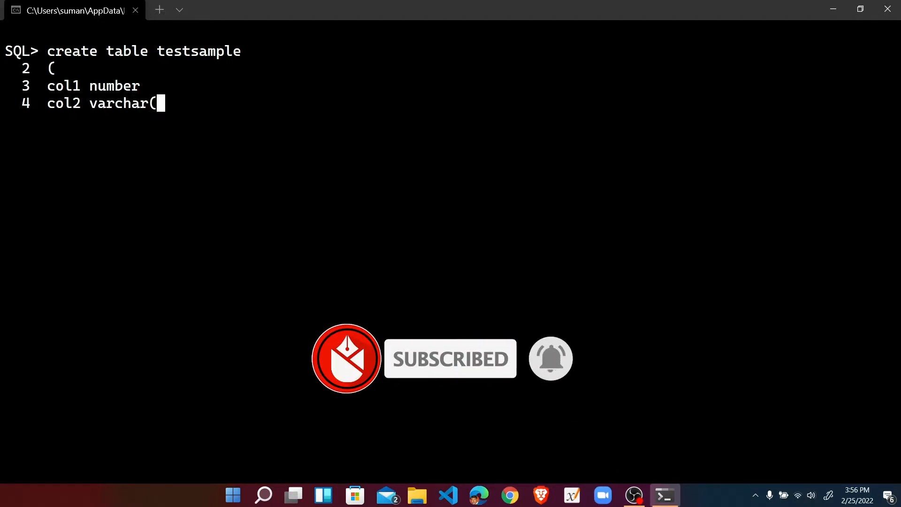
{"action": "type", "text": "10"}
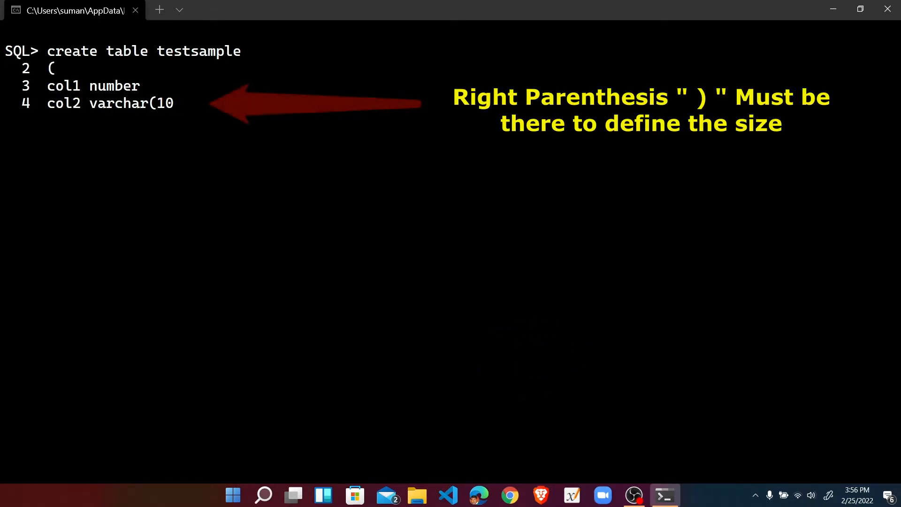
{"action": "type", "text": ","}
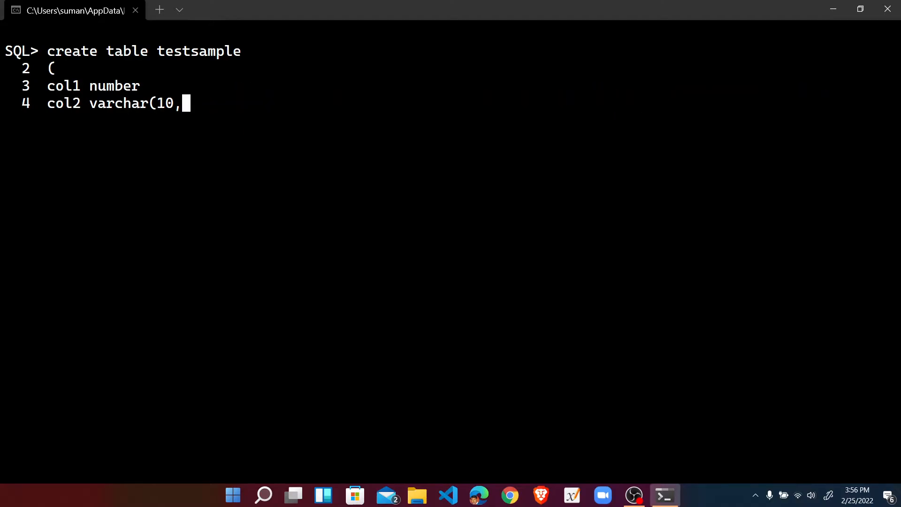
{"action": "key", "text": "enter"}
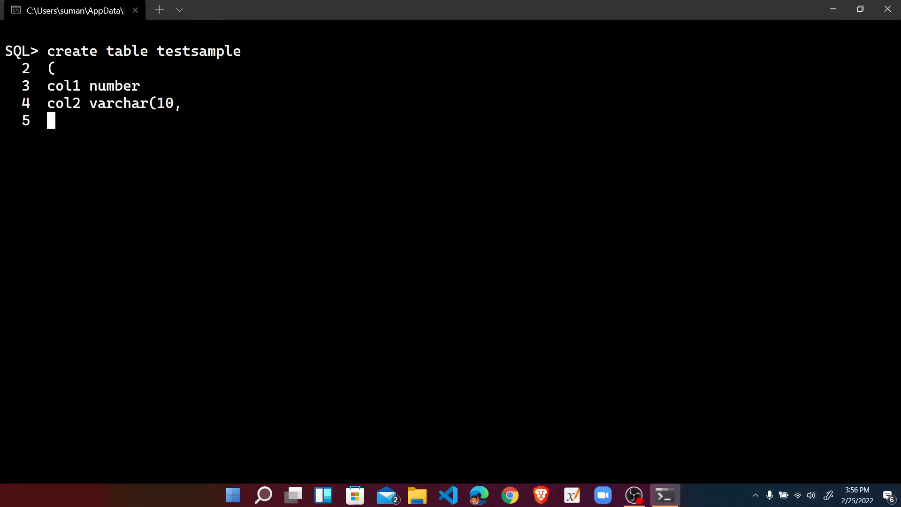
- Add col3 number, close with ); and run it, getting ORA-00907 missing right parenthesis
{"action": "type", "text": "col"}
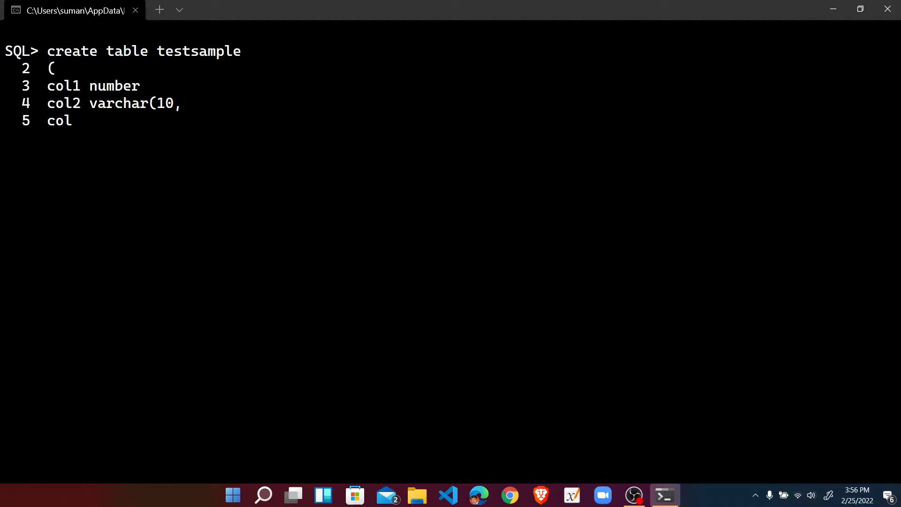
{"action": "type", "text": "3"}
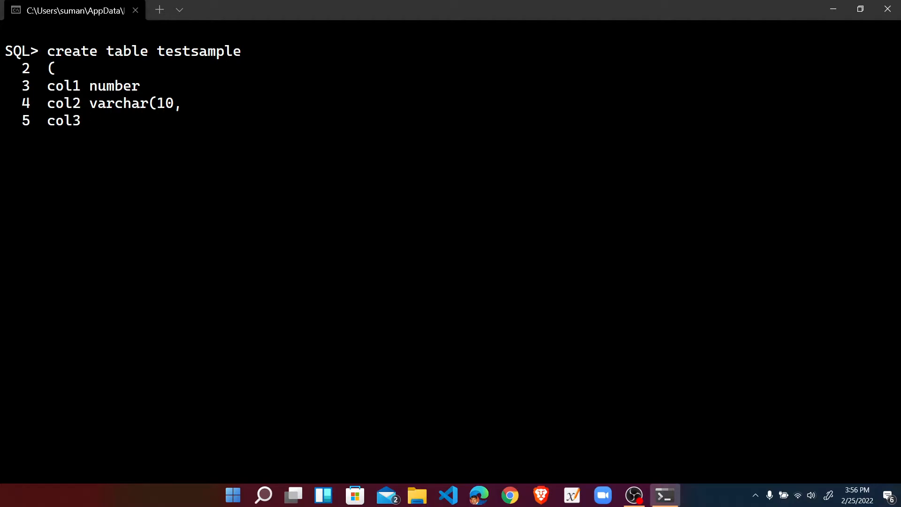
{"action": "type", "text": "number"}
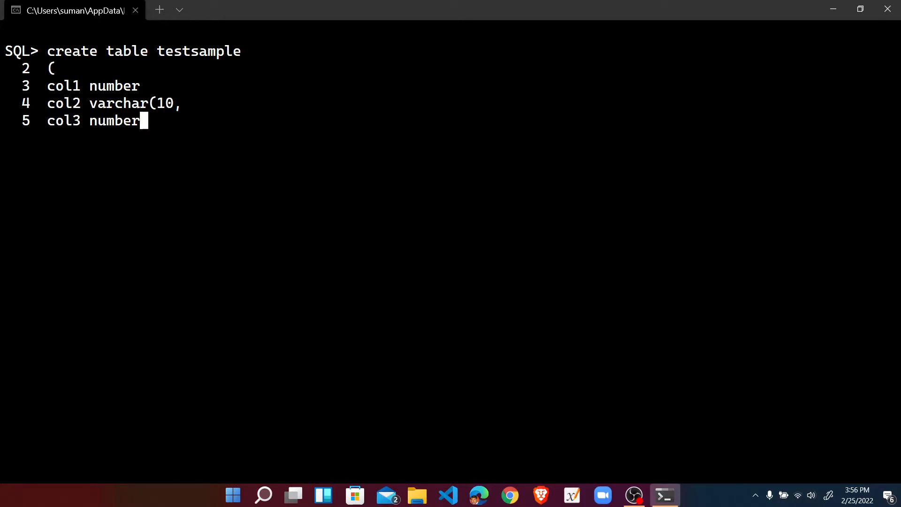
{"action": "type", "text": ","}
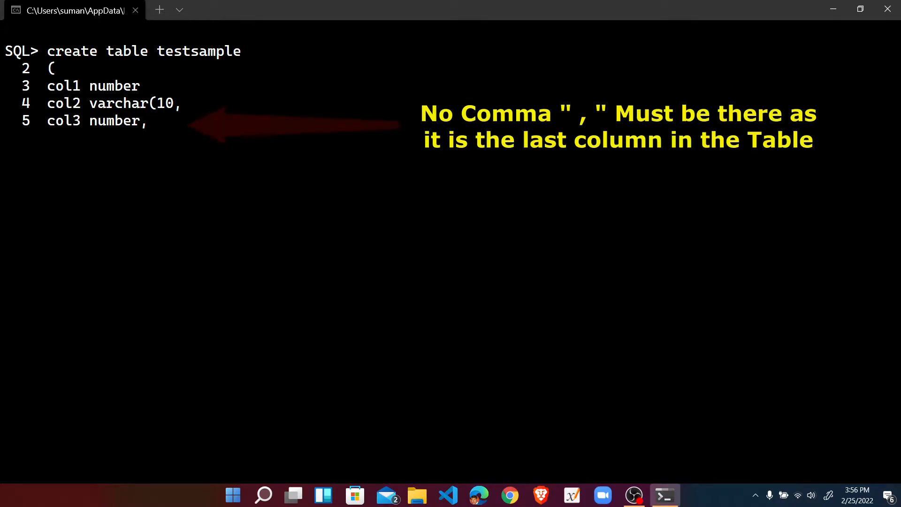
{"action": "key", "text": "enter"}
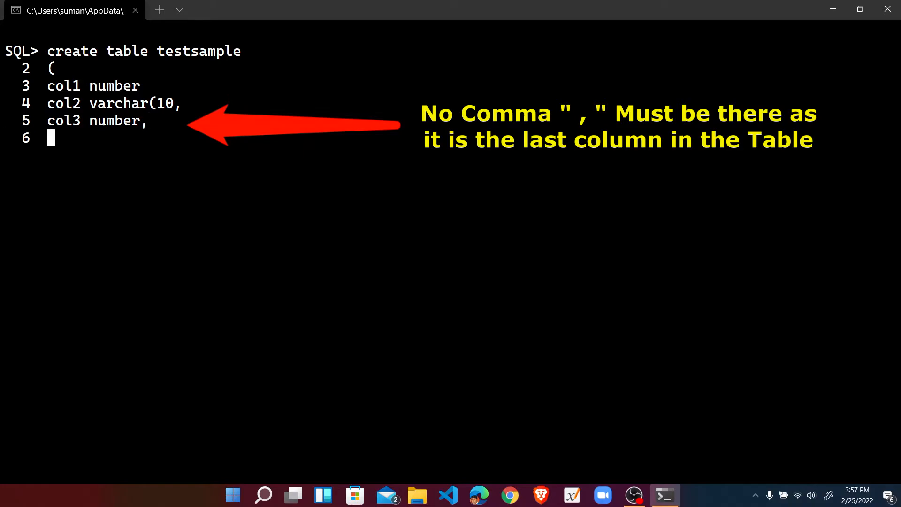
{"action": "type", "text": ")"}
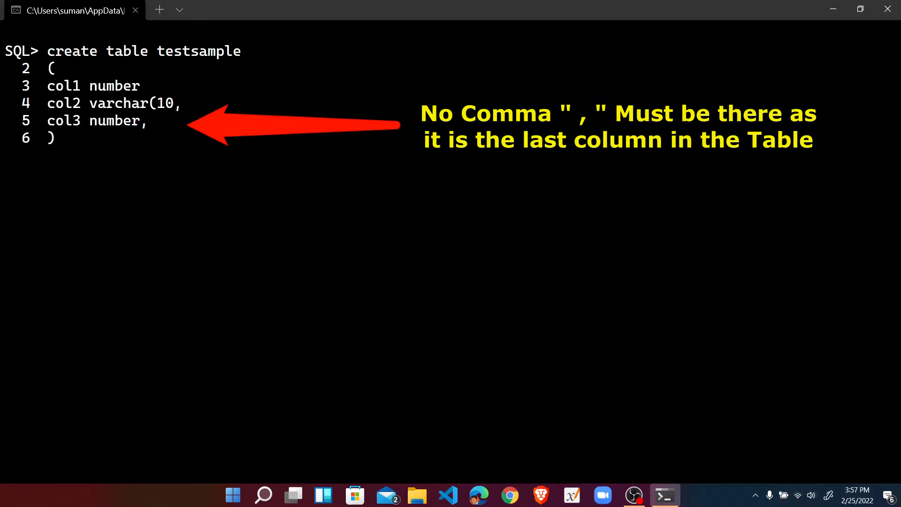
{"action": "type", "text": ";"}
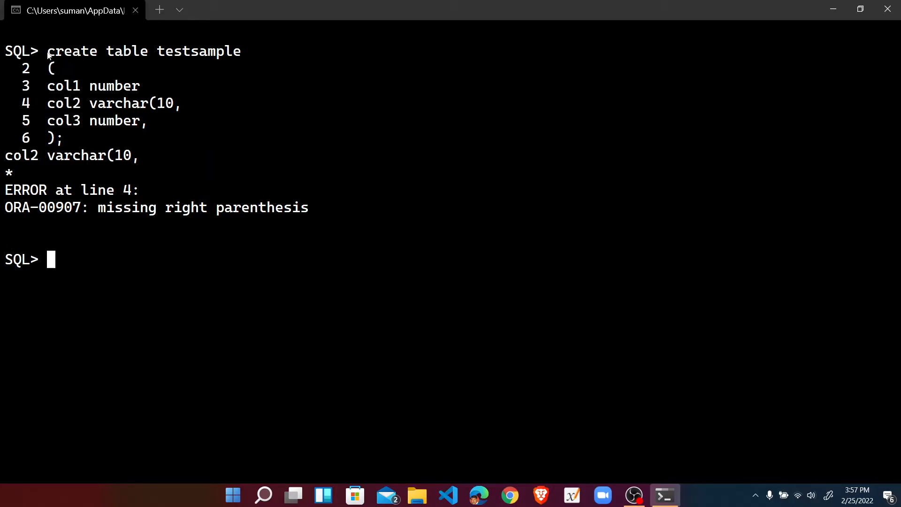
- Paste the failed statement back with its line numbers, producing ORA-00922 missing or invalid option
{"action": "left_click_drag", "start_coordinate": [48, 51], "coordinate": [176, 141]}
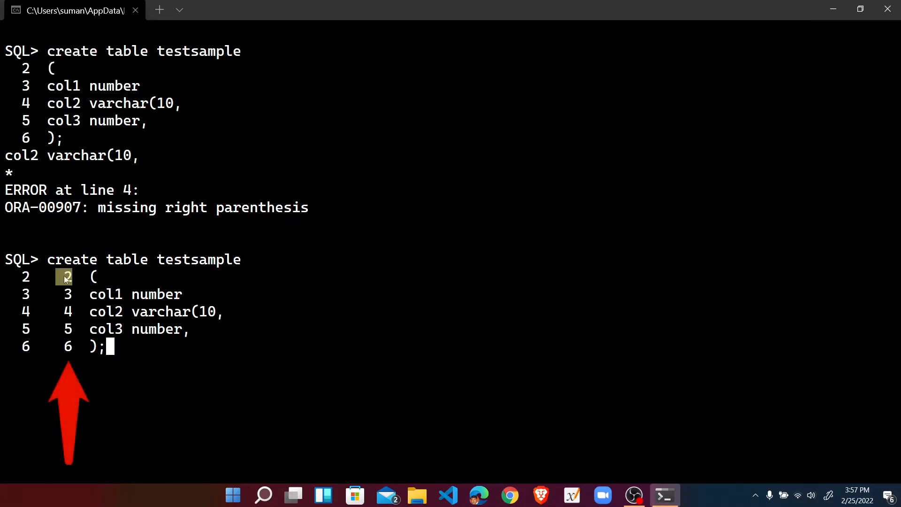
{"action": "left_click_drag", "start_coordinate": [63, 277], "coordinate": [106, 347]}
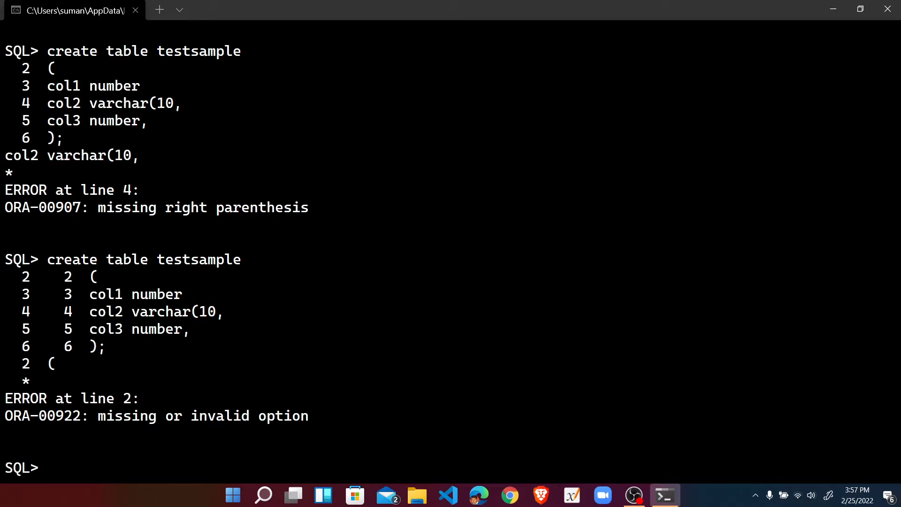
{"action": "type", "text": "ed"}
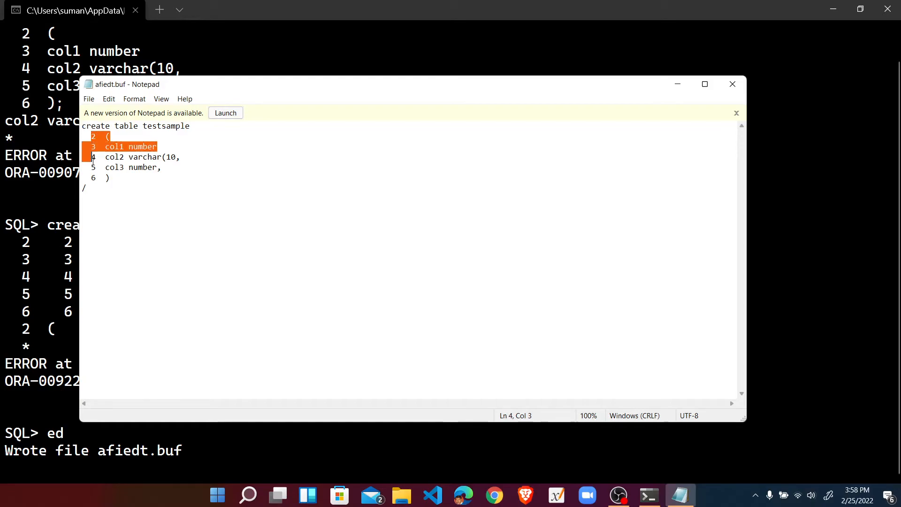
{"action": "left_click_drag", "start_coordinate": [115, 146], "coordinate": [106, 178]}
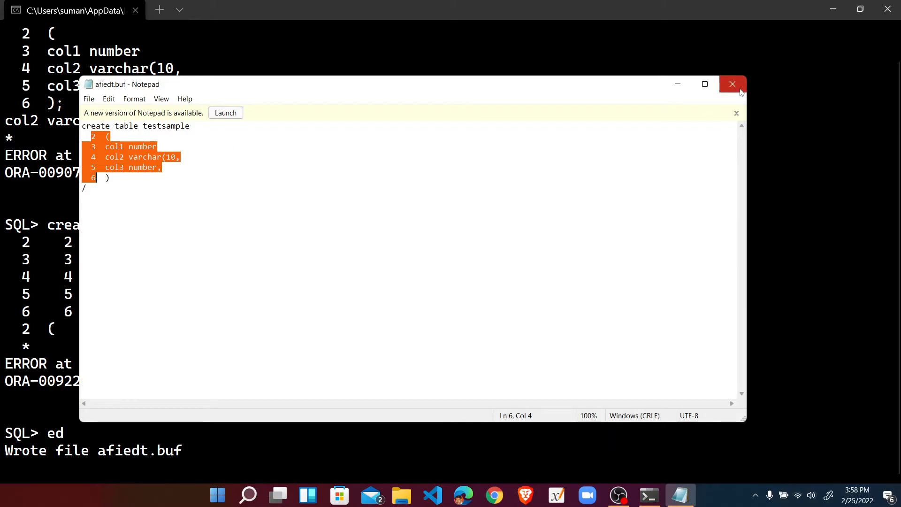
{"action": "mouse_move", "coordinate": [733, 84]}
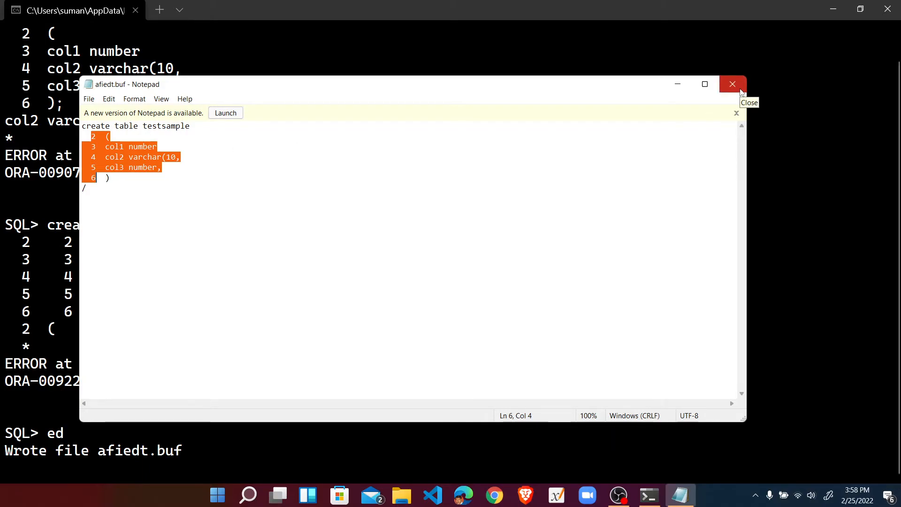
{"action": "left_click", "coordinate": [733, 83]}
{"action": "type", "text": "create table"}
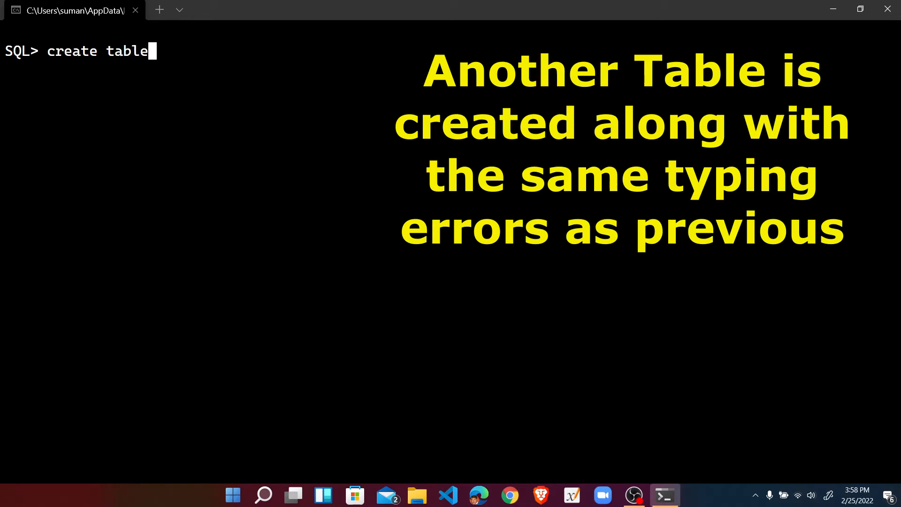
- Start 'create table sample1 (' with a col1 number column on its own line
{"action": "type", "text": "samp"}
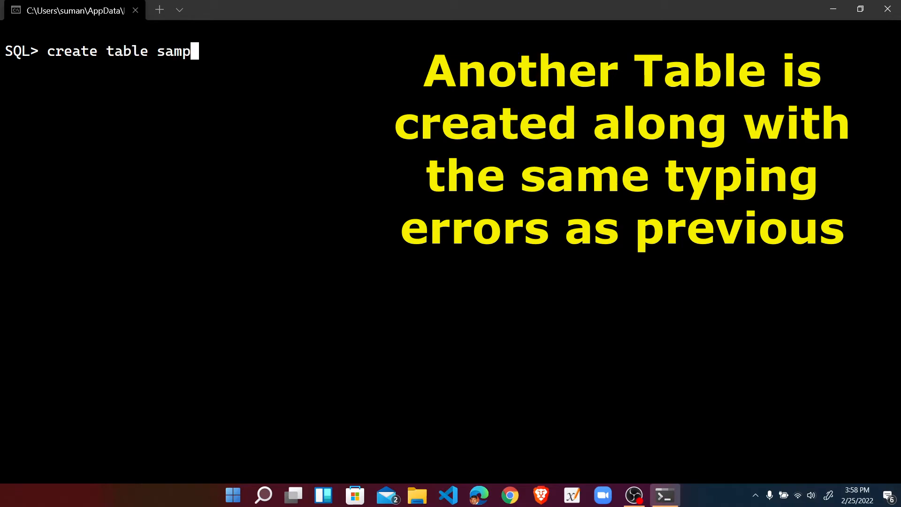
{"action": "type", "text": "le1"}
{"action": "type", "text": "( c"}
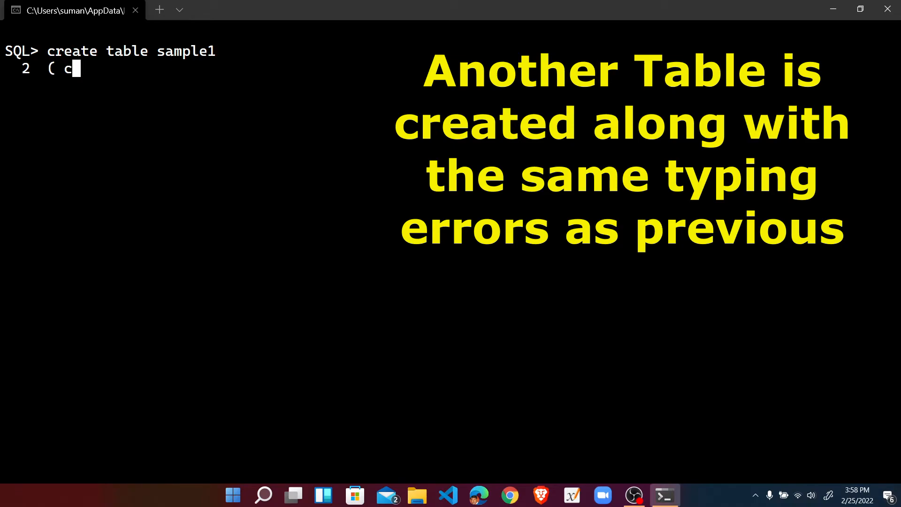
{"action": "type", "text": "ol1"}
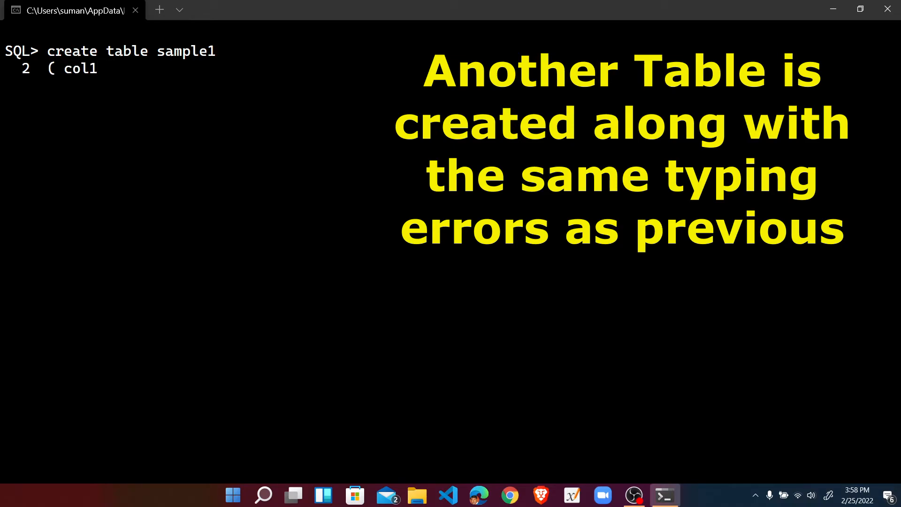
{"action": "key", "text": "BackSpace"}
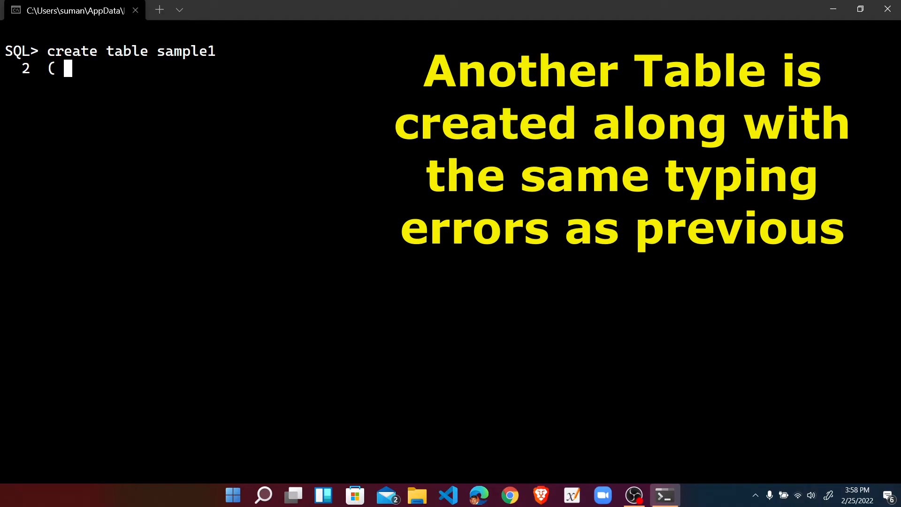
{"action": "type", "text": "col1 n"}
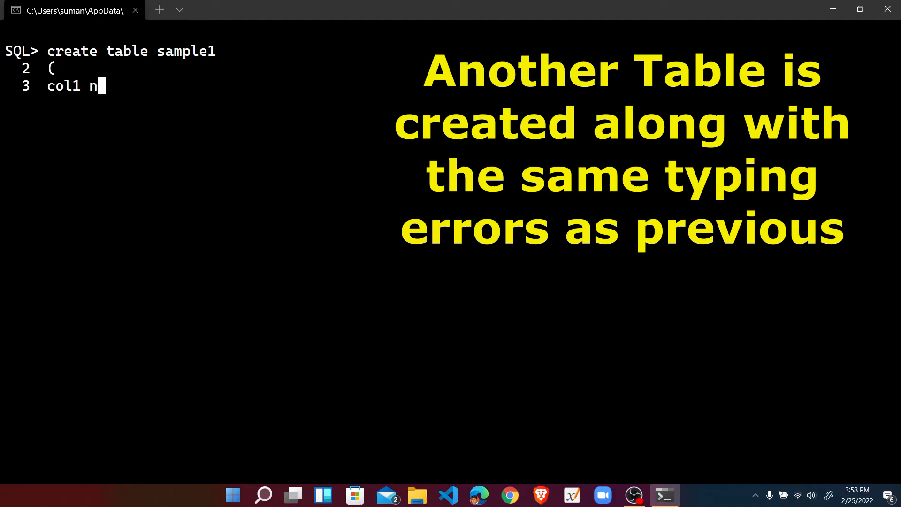
{"action": "type", "text": "umber"}
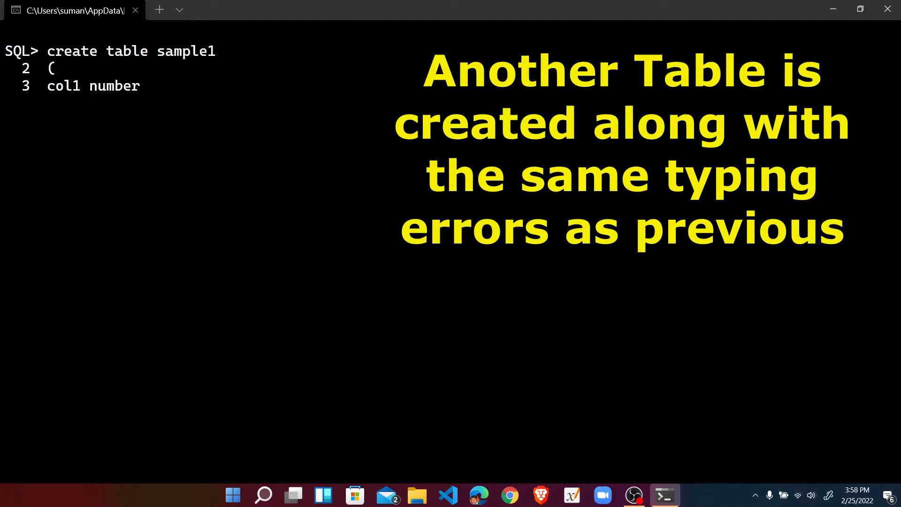
- Add col2 varchar2(10, and col3 number, run it to get ORA-00907, then enter ed
{"action": "type", "text": "col2 v"}
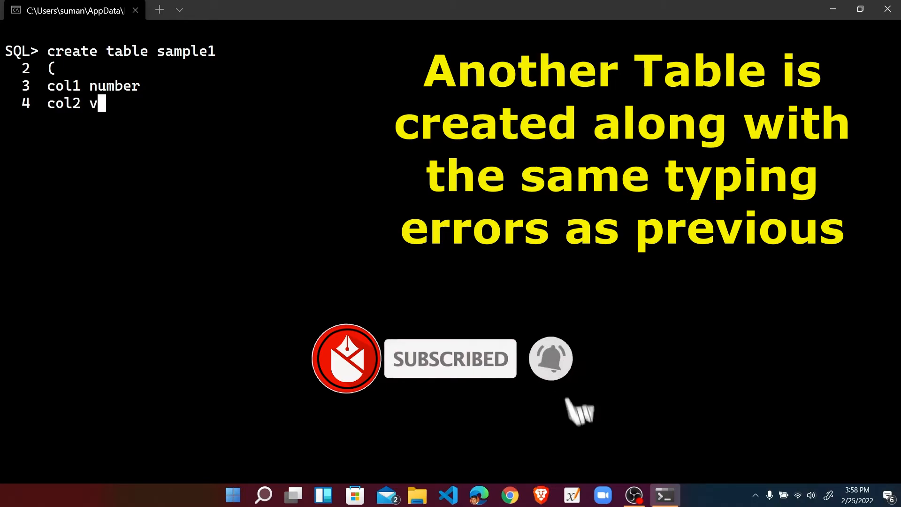
{"action": "type", "text": "archar2"}
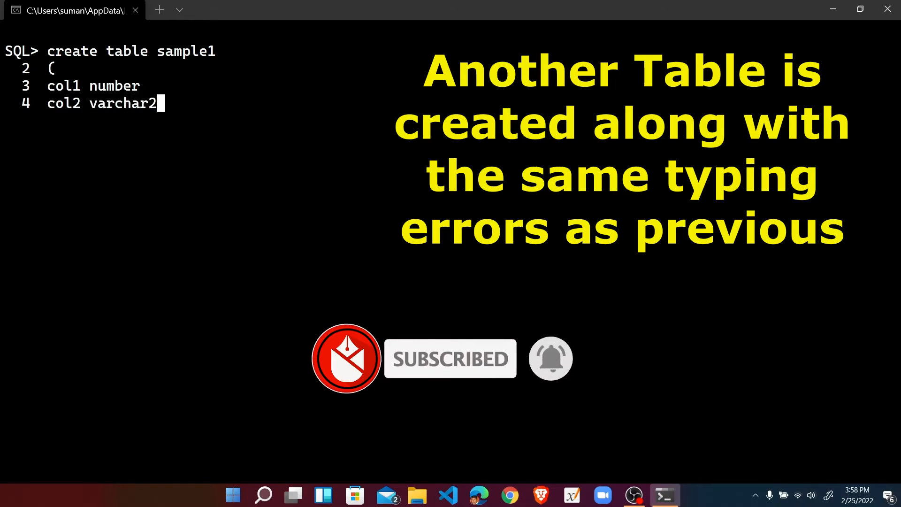
{"action": "type", "text": "(1"}
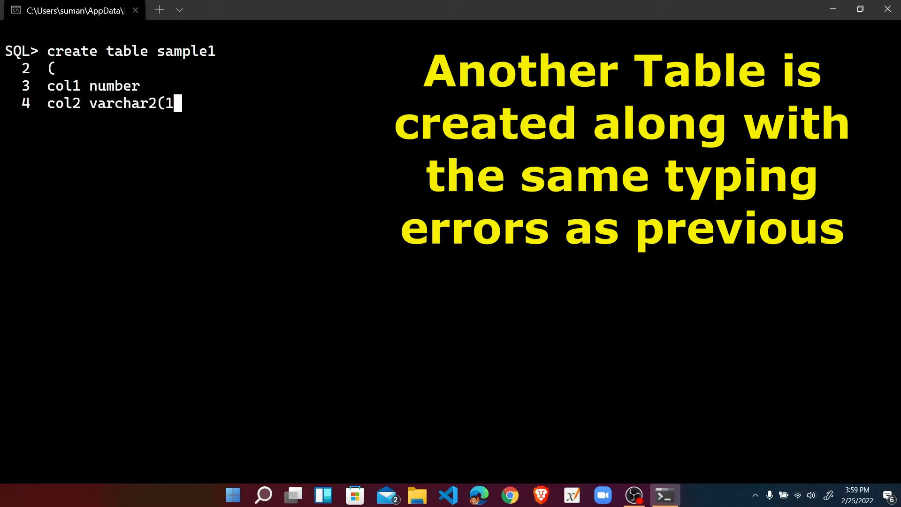
{"action": "type", "text": "0,"}
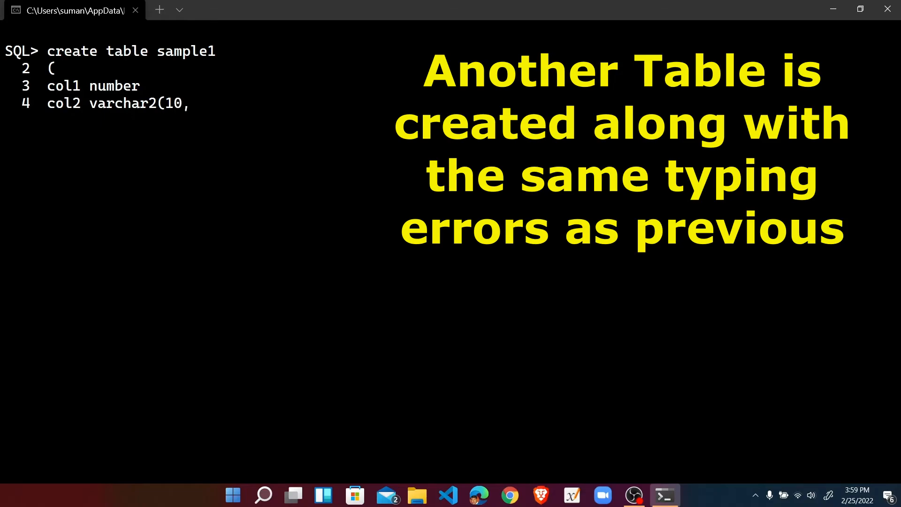
{"action": "type", "text": "col"}
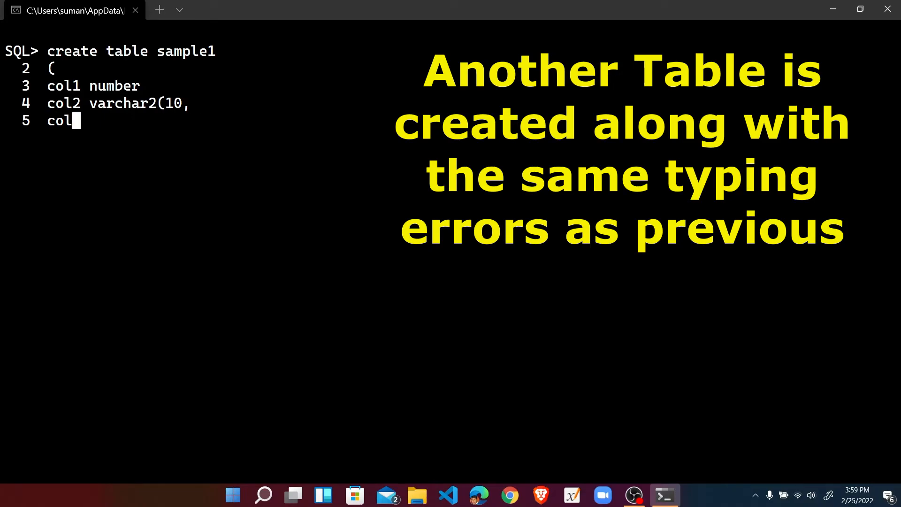
{"action": "type", "text": "3"}
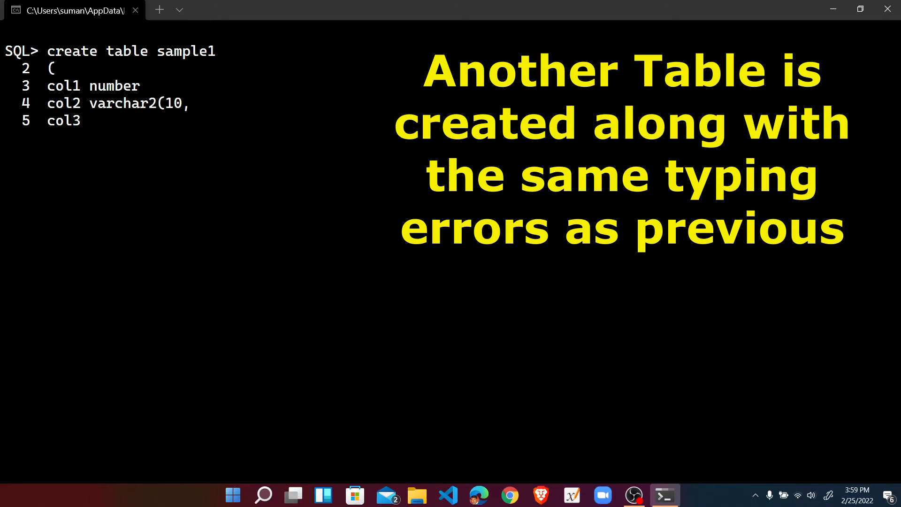
{"action": "type", "text": "number"}
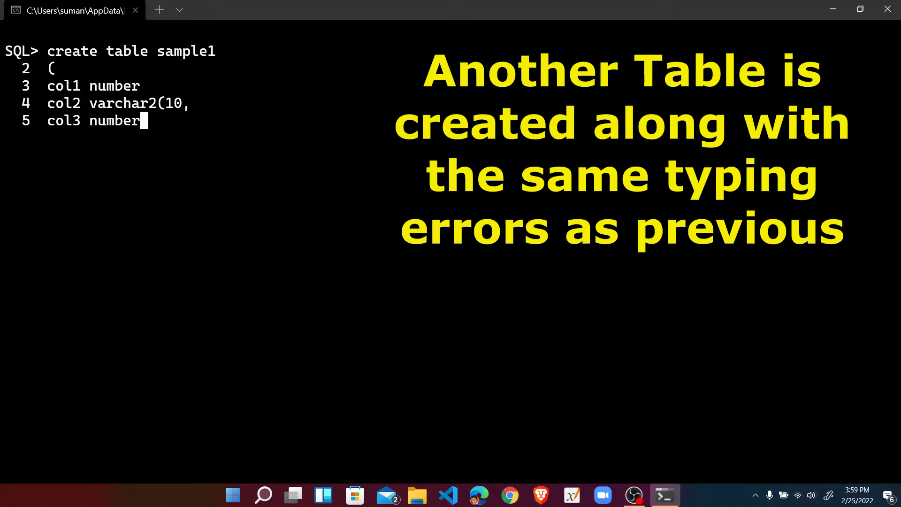
{"action": "type", "text": ","}
{"action": "type", "text": ")"}
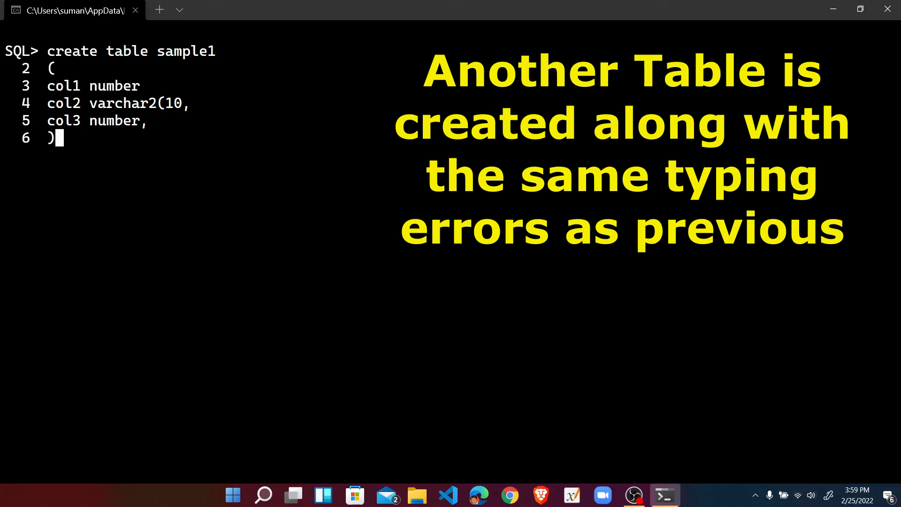
{"action": "type", "text": ";"}
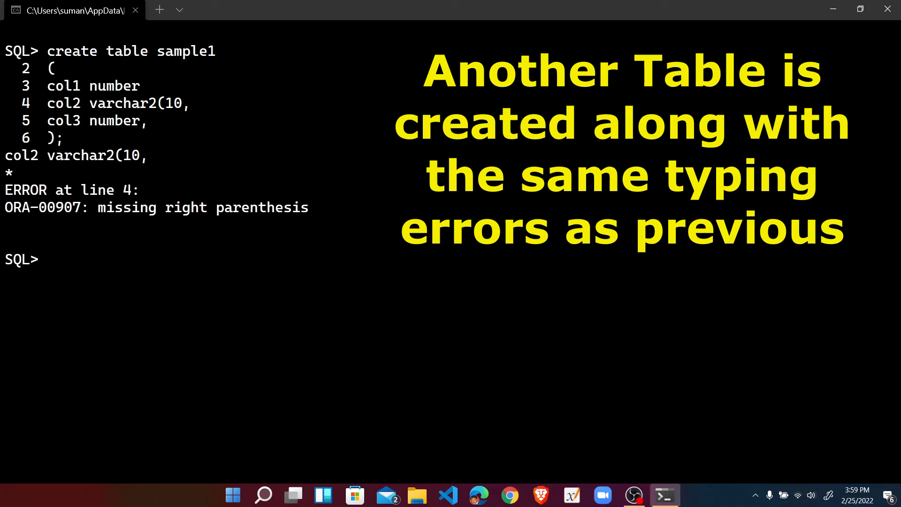
{"action": "type", "text": "ed"}
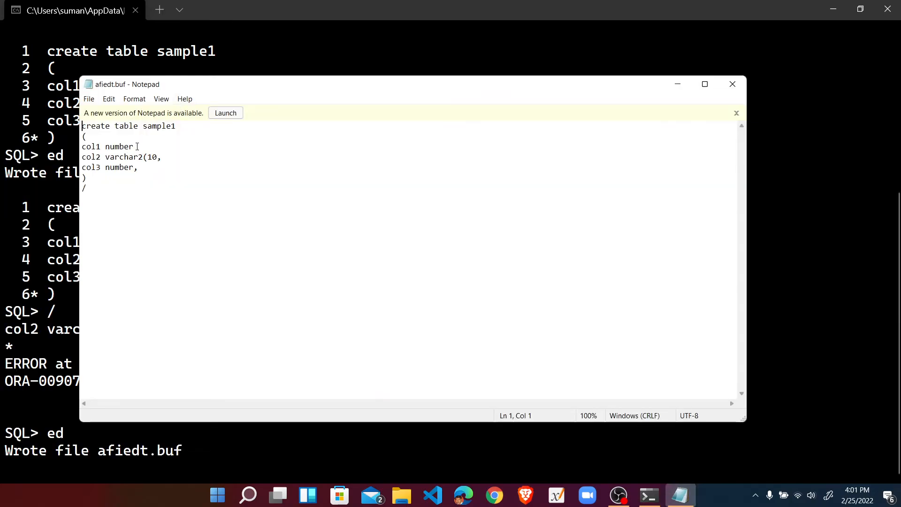
- Fix the buffer: comma after col1, ) after varchar2(10, no comma after col3, and save
{"action": "type", "text": ","}
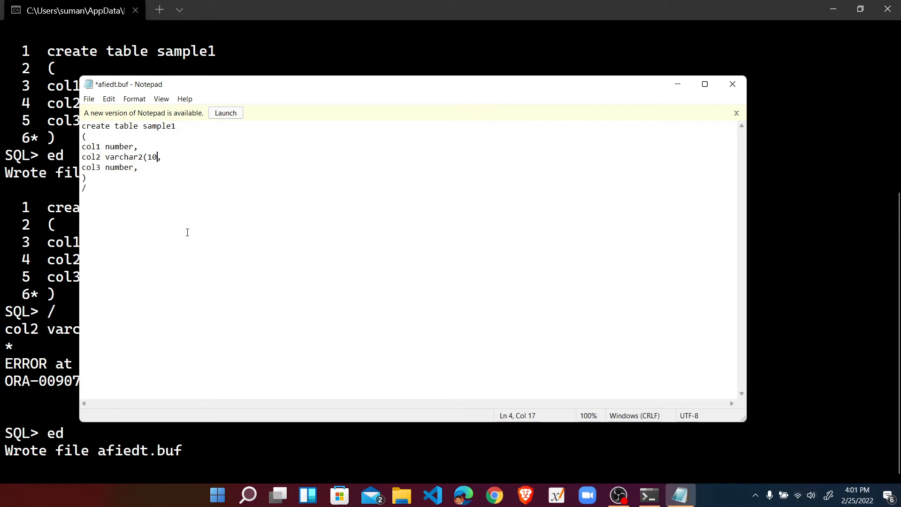
{"action": "type", "text": ")"}
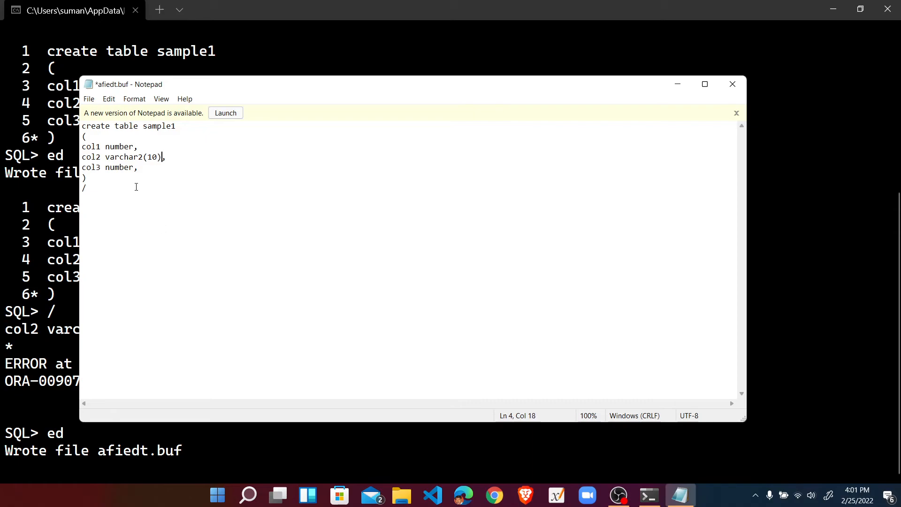
{"action": "key", "text": "Backspace"}
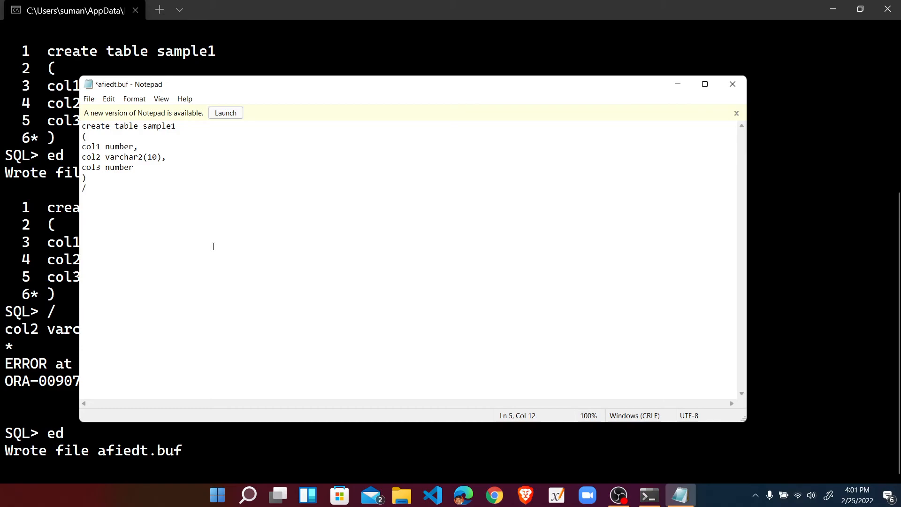
{"action": "key", "text": "ctrl+s"}
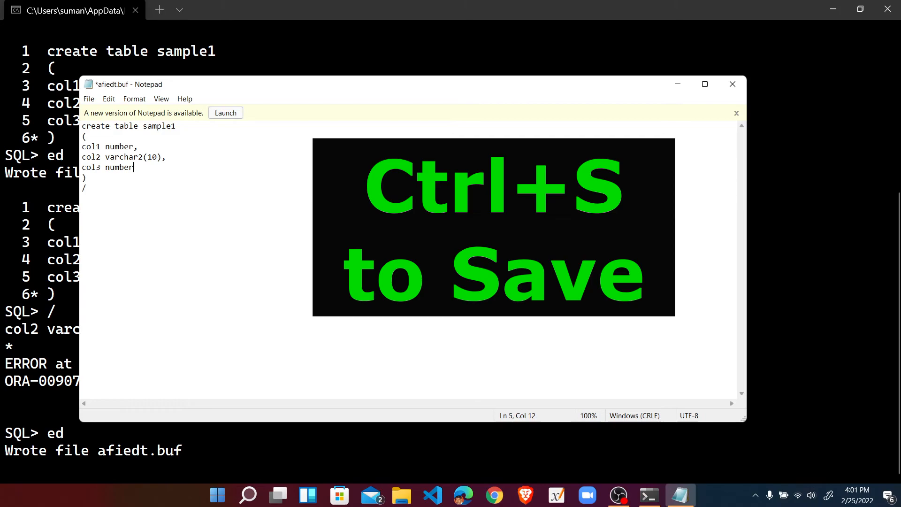
{"action": "key", "text": "ctrl+s"}
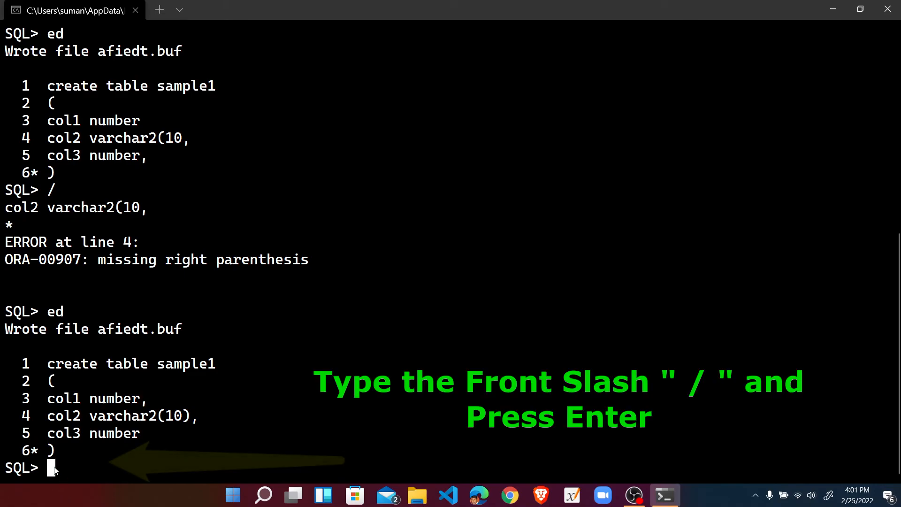
- Run the edited buffer with / so sample1 reports Table created
{"action": "type", "text": "/"}
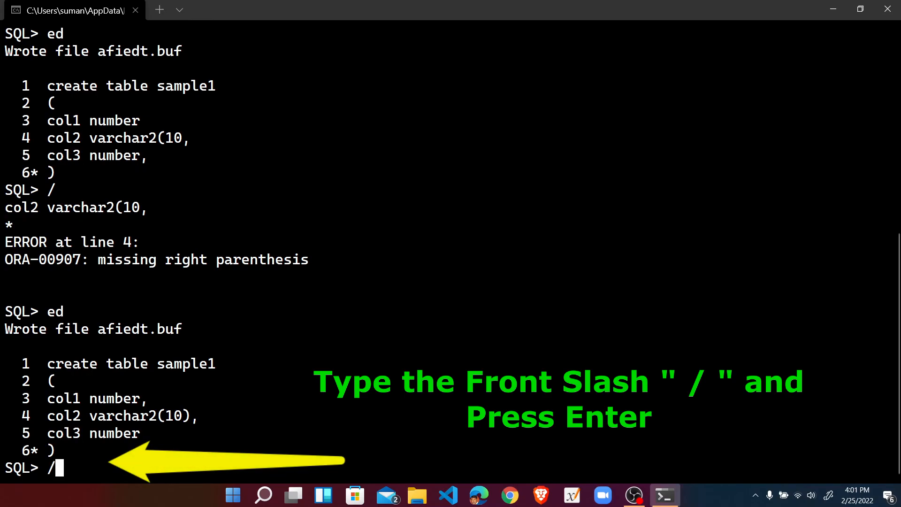
{"action": "key", "text": "enter"}
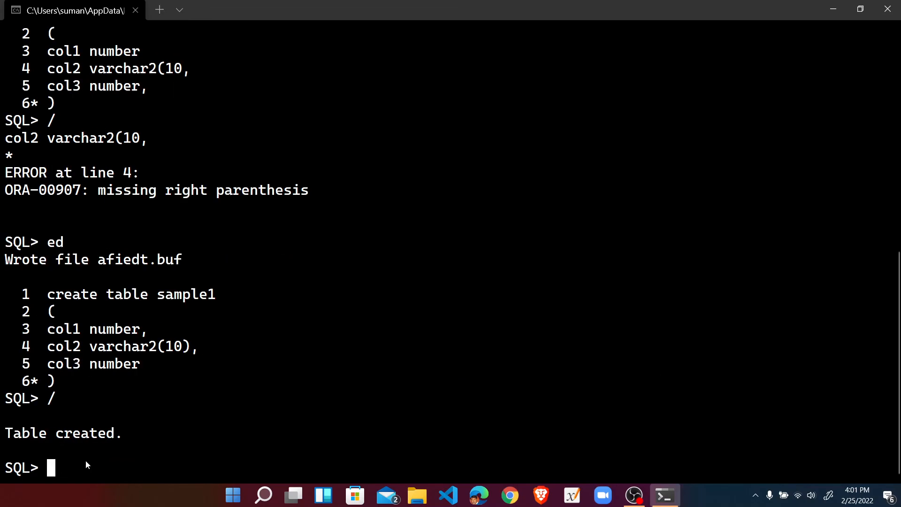